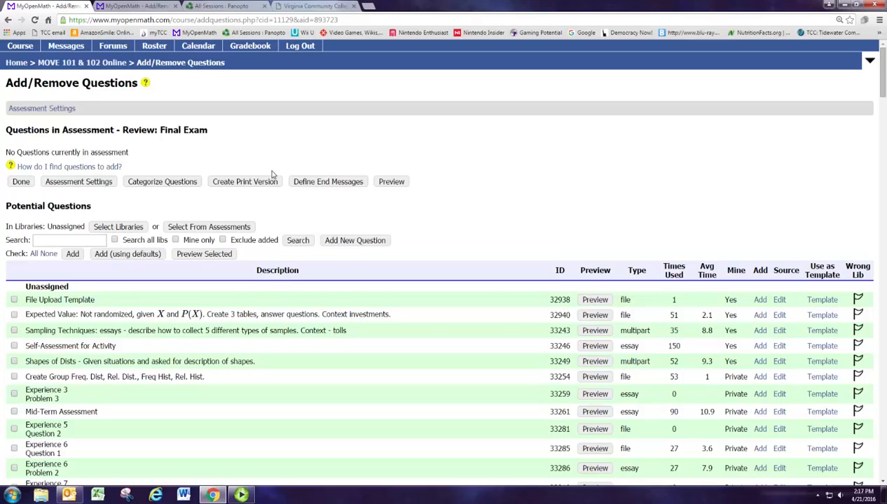
mouse_move(320, 146)
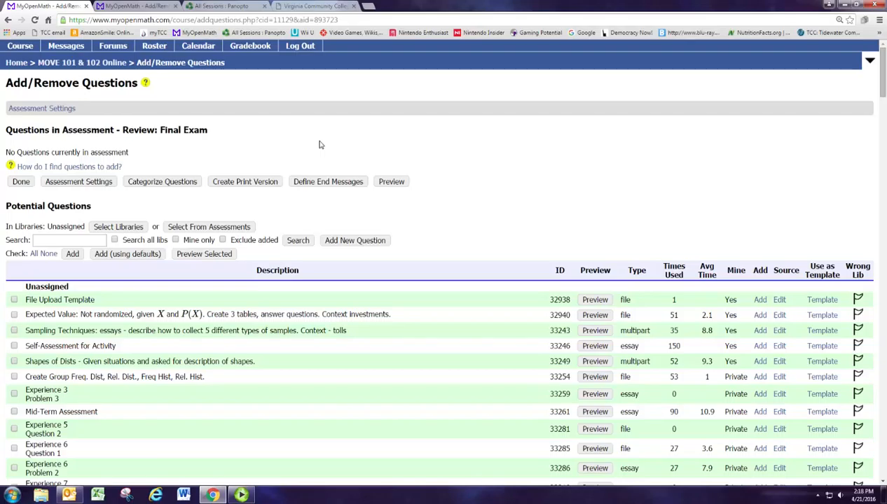
mouse_move(302, 144)
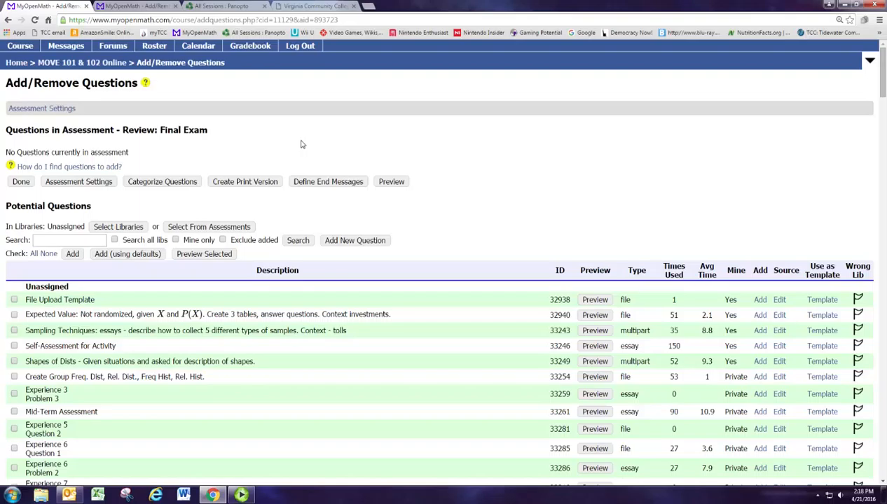
mouse_move(296, 146)
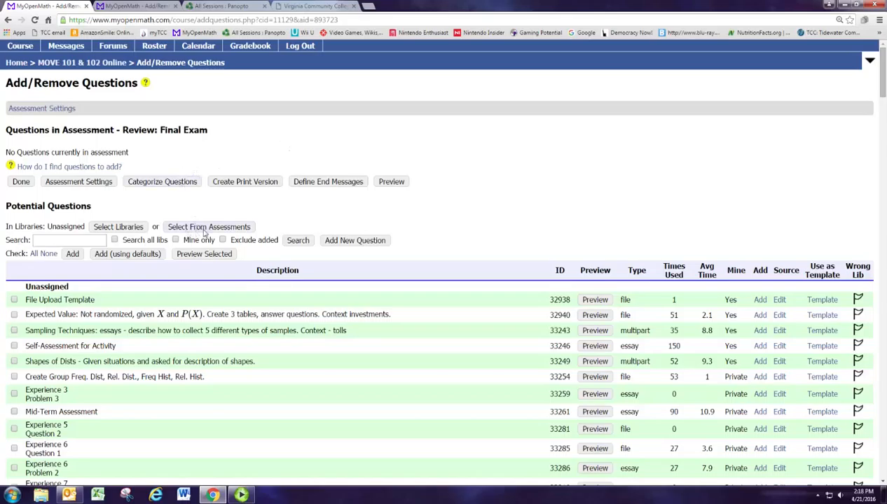
Pick Homework: Section X from the course assessments and list its questions.
left_click(209, 226)
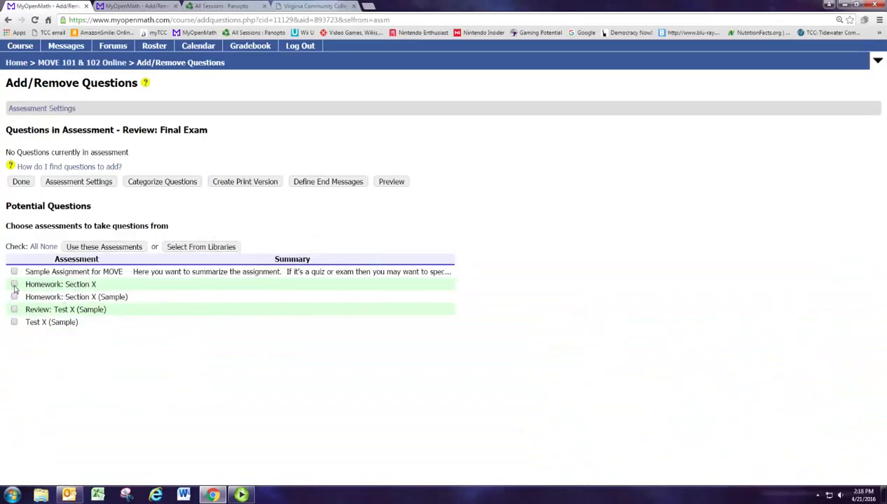
left_click(14, 283)
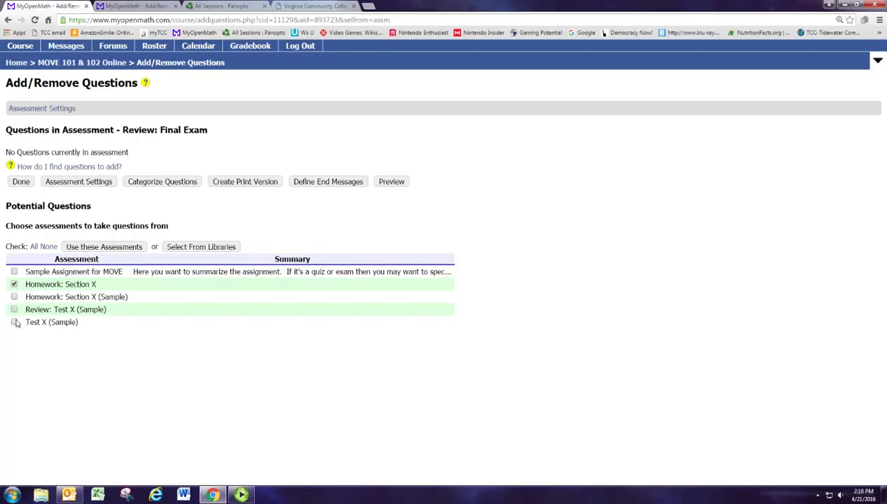
mouse_move(152, 296)
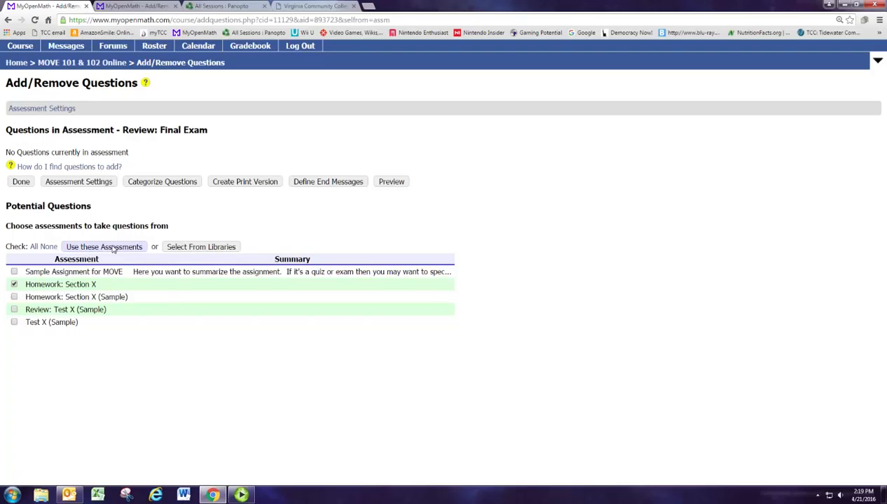
left_click(104, 247)
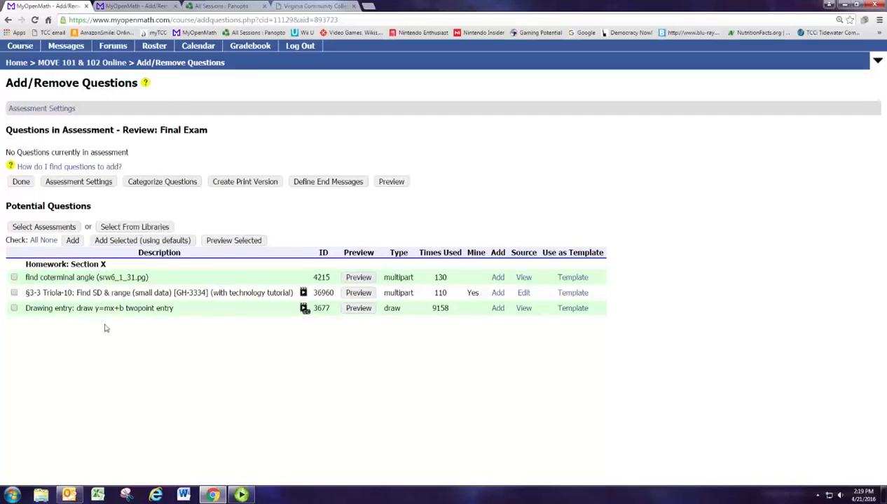
mouse_move(3, 279)
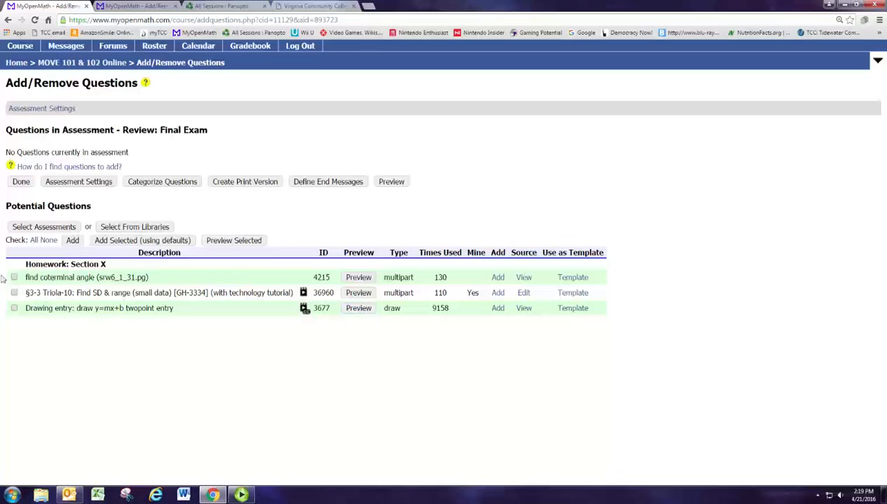
Tick the 'find coterminal angle (srw6_1_31.pg)' question.
left_click(14, 276)
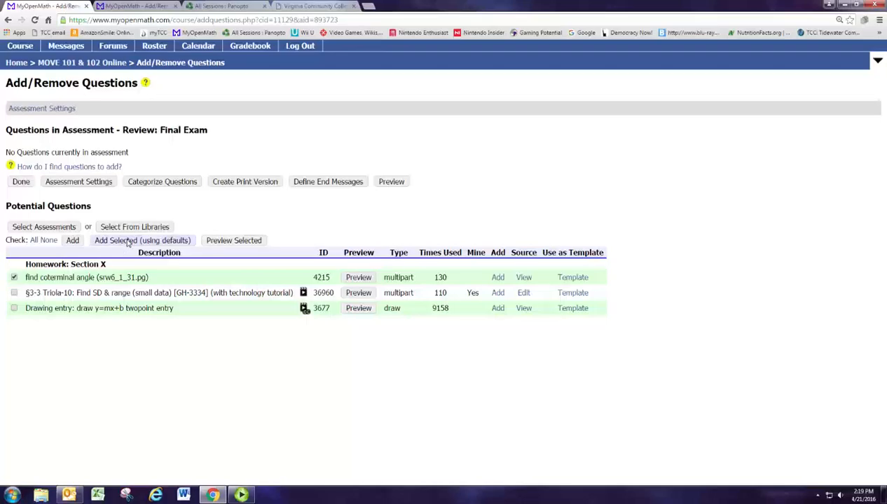
Add the checked coterminal angle question to Review: Final Exam with default settings.
left_click(141, 240)
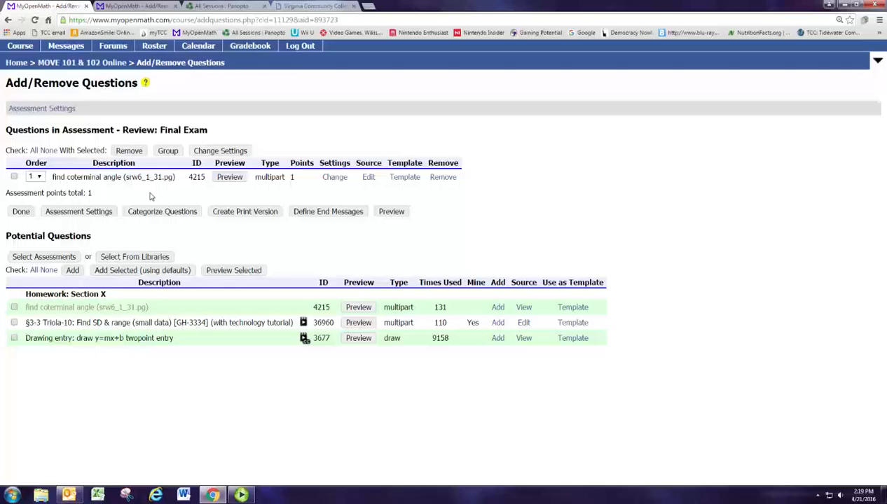
mouse_move(187, 186)
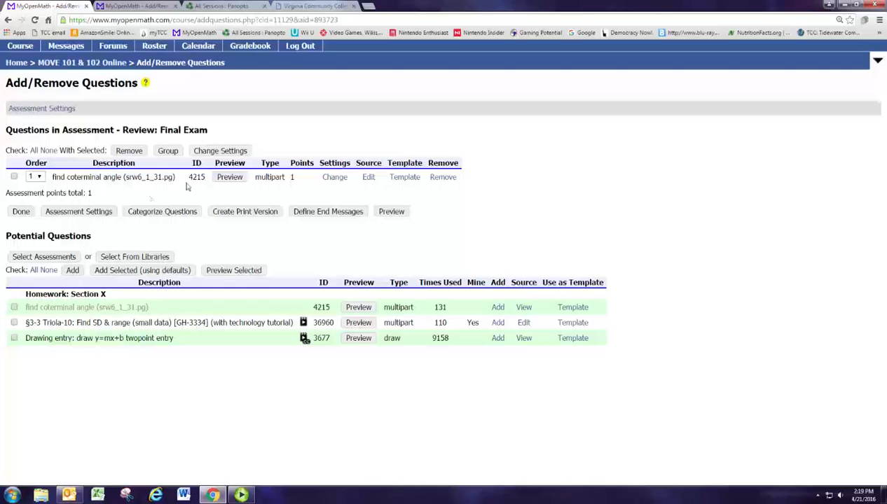